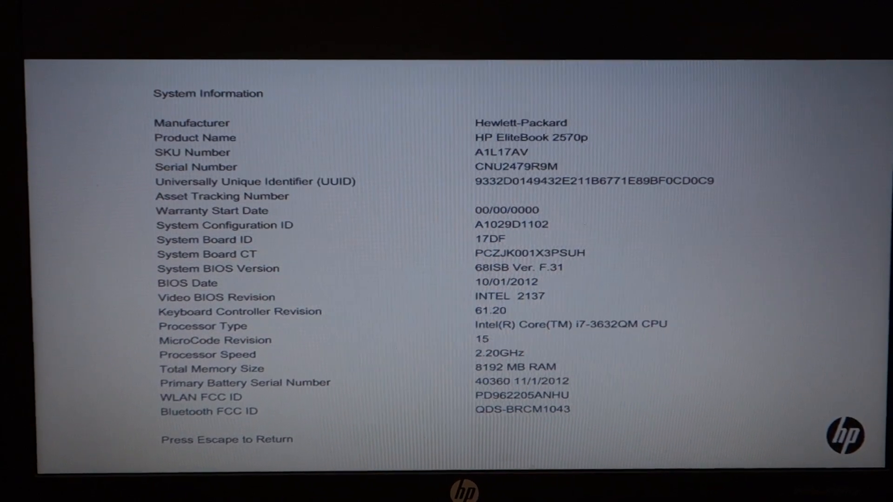
- Leave the HP BIOS System Information screen and boot into Windows 10
key(Escape)
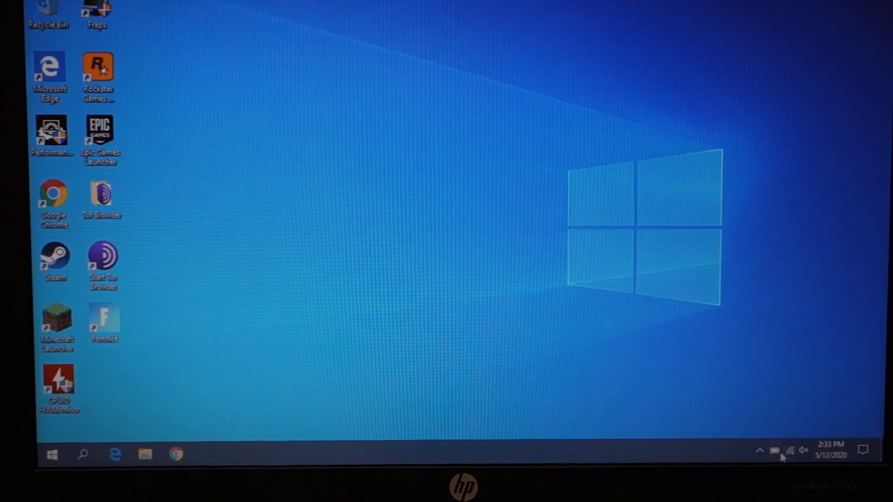
- Launch PassMark PerformanceTest from the desktop shortcut and approve the UAC prompt
click(776, 452)
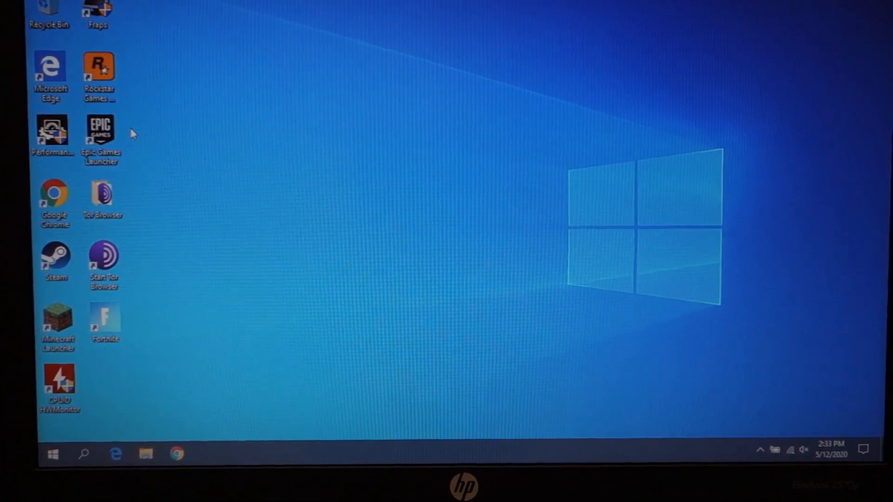
mouse_move(49, 133)
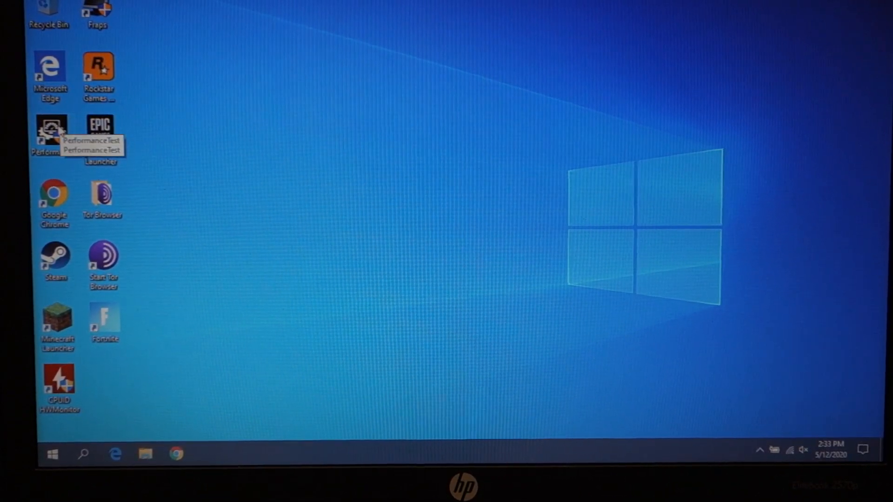
double_click(45, 130)
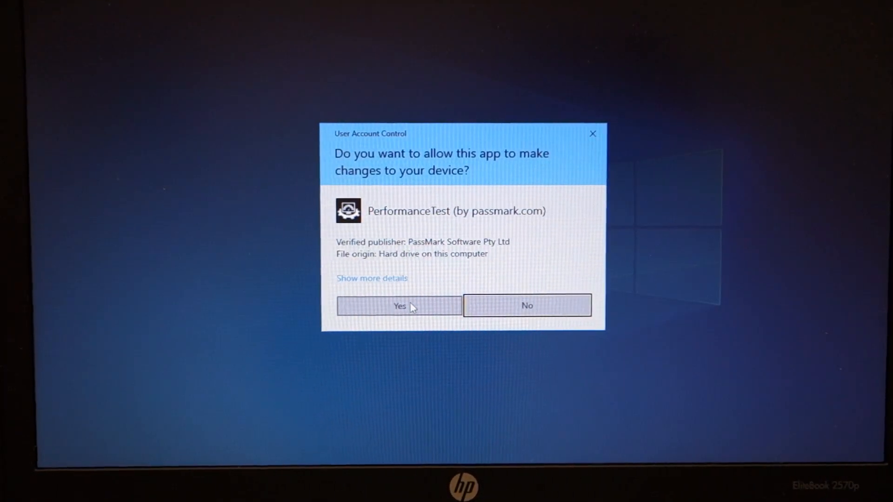
click(399, 306)
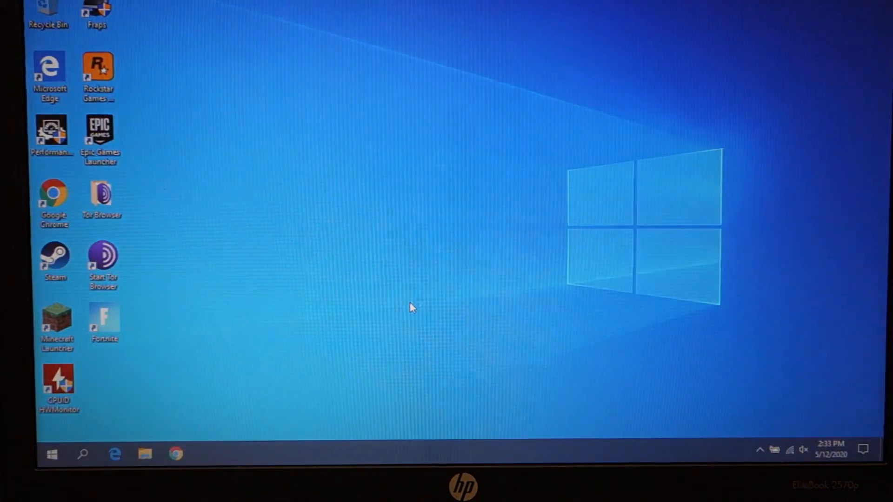
- Accept PerformanceTest's offer to correct the non-optimal process count
double_click(50, 132)
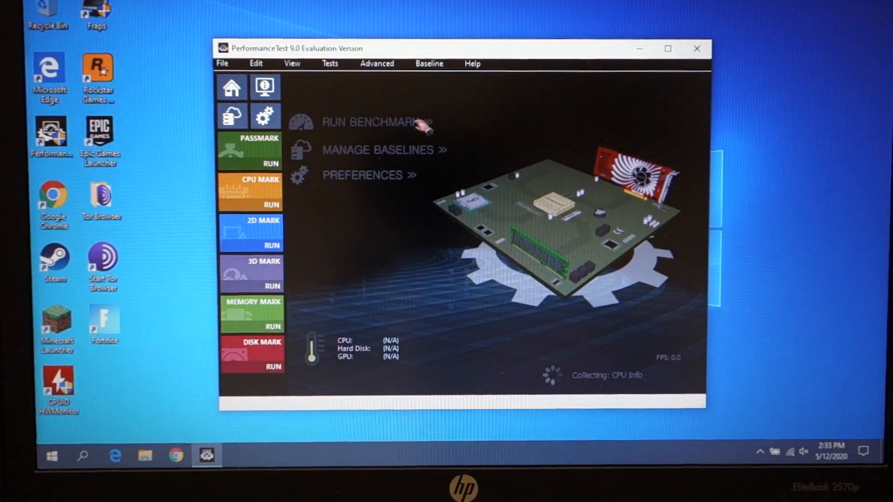
mouse_move(714, 391)
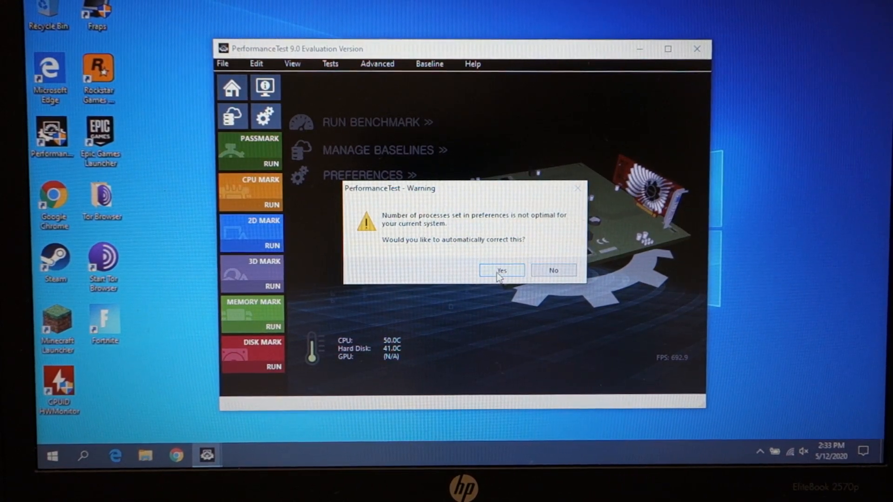
click(501, 270)
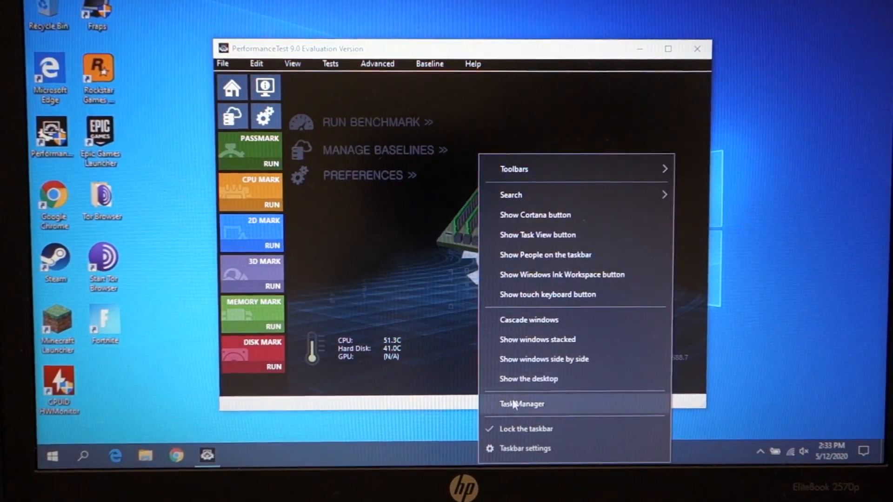
click(523, 404)
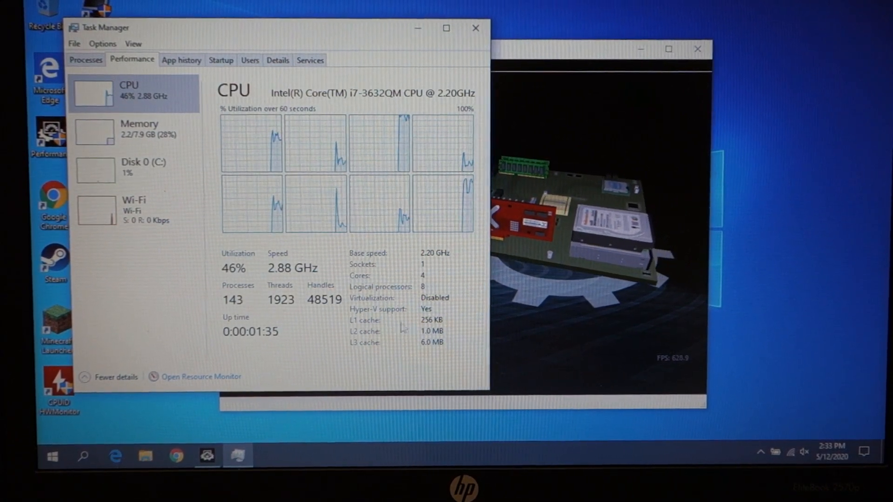
mouse_move(475, 29)
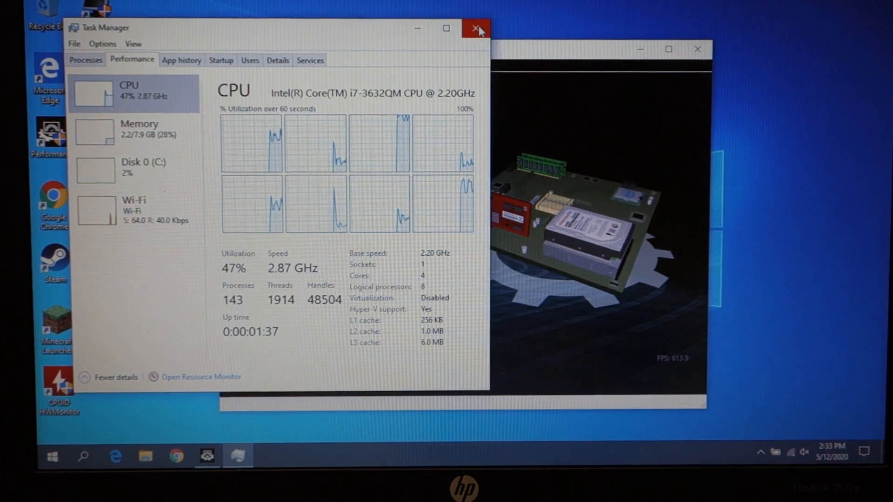
click(474, 28)
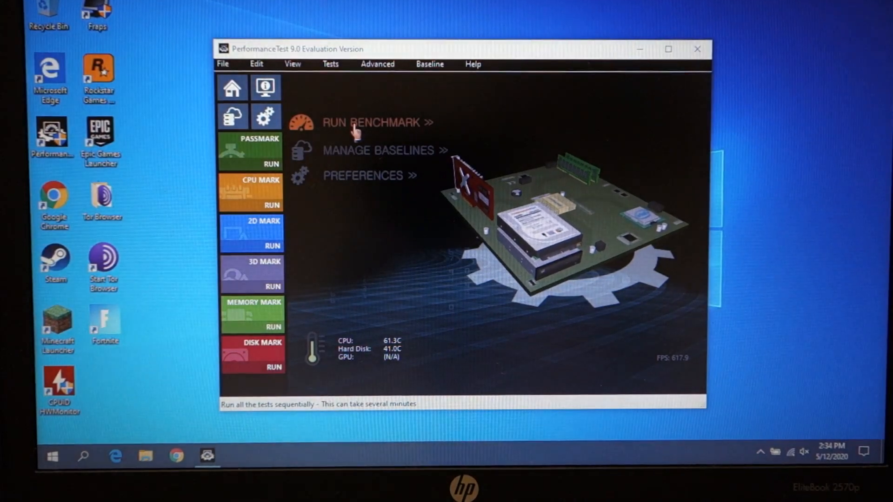
- Start the full PerformanceTest benchmark suite and confirm running all tests
click(373, 123)
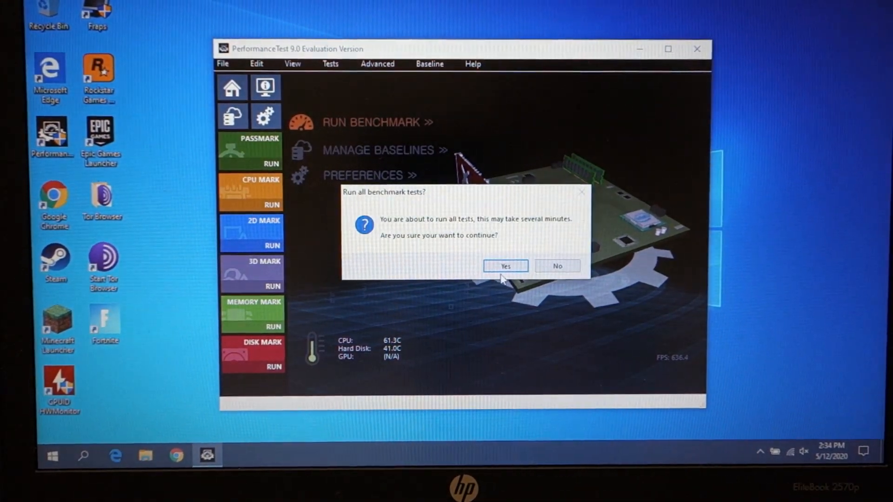
click(506, 266)
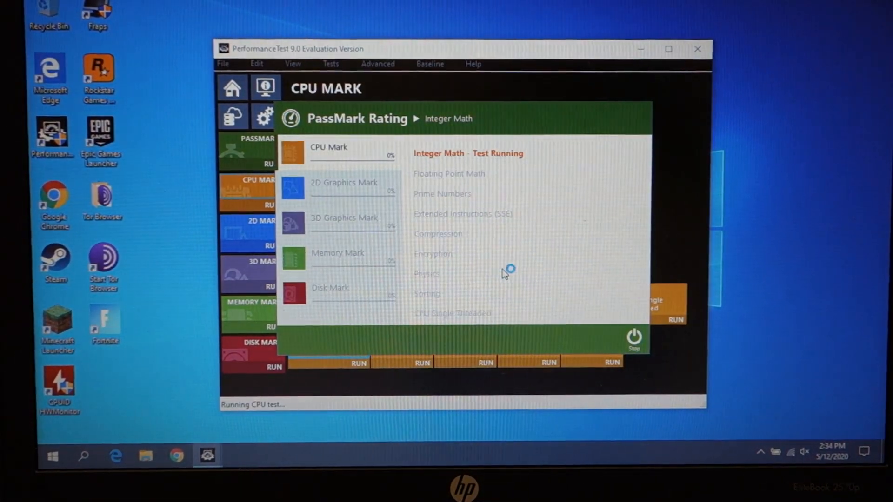